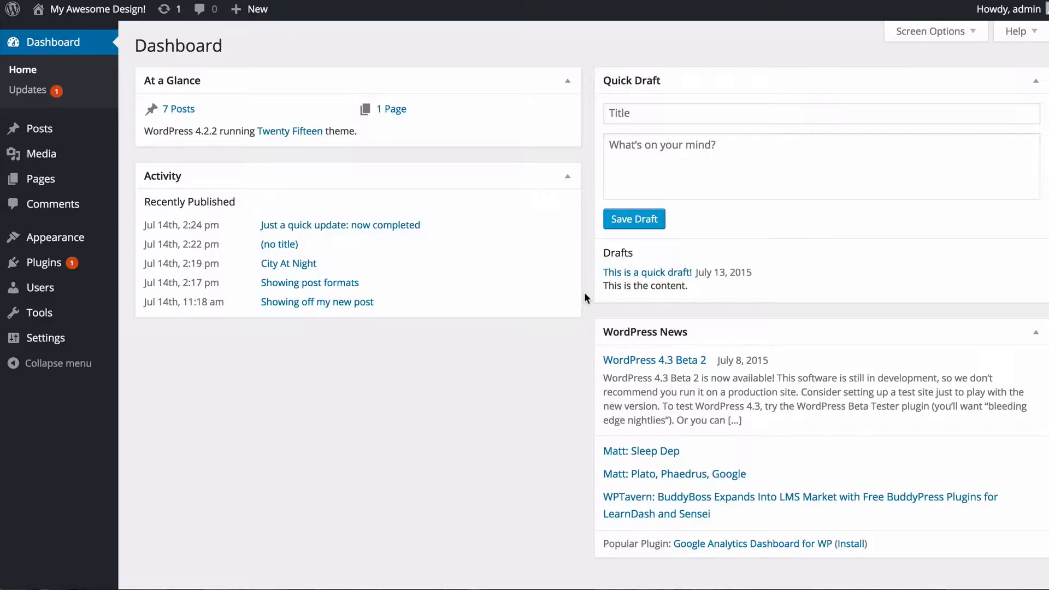
pyautogui.moveTo(131, 173)
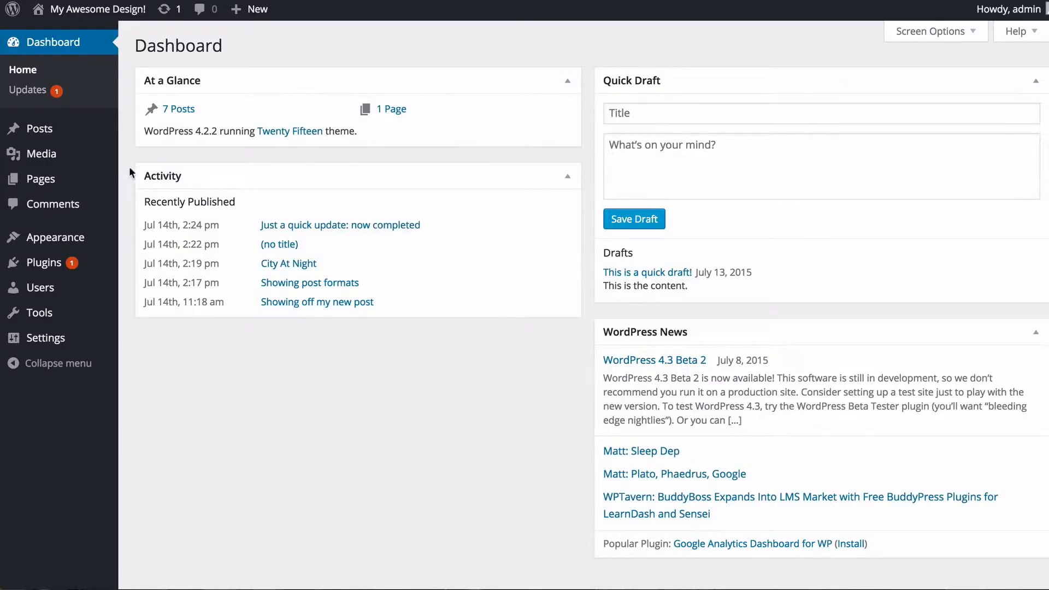
pyautogui.moveTo(49, 131)
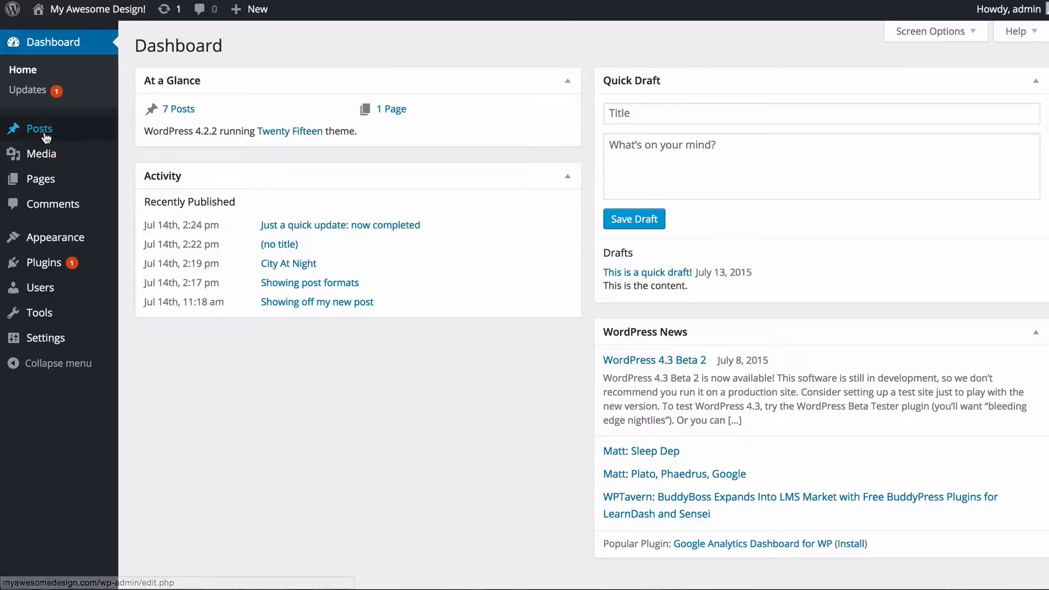
# Start a new post and title it 'Showing off this latest video'
pyautogui.click(148, 150)
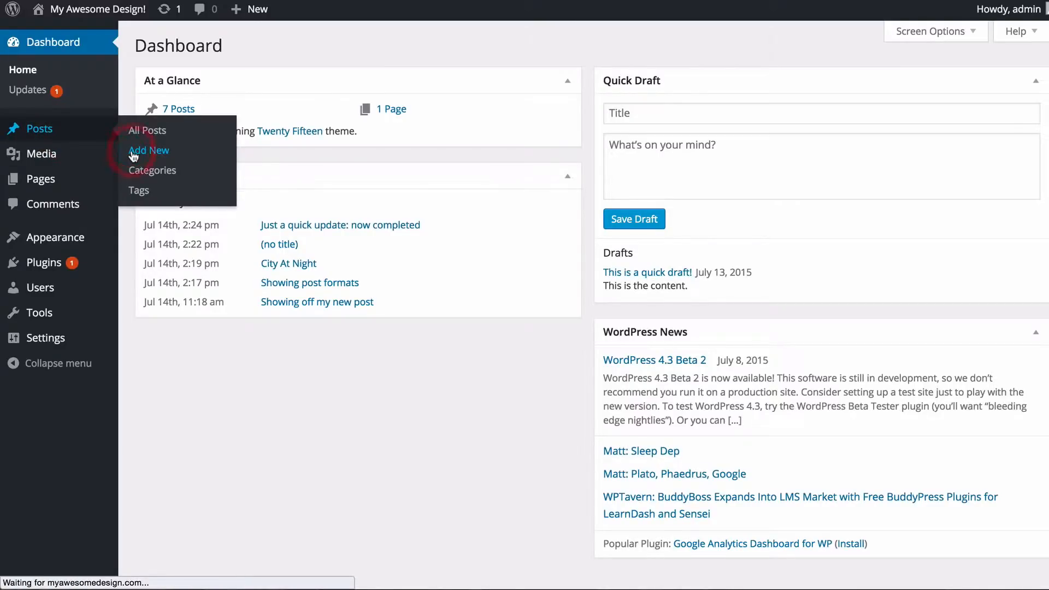
pyautogui.click(149, 150)
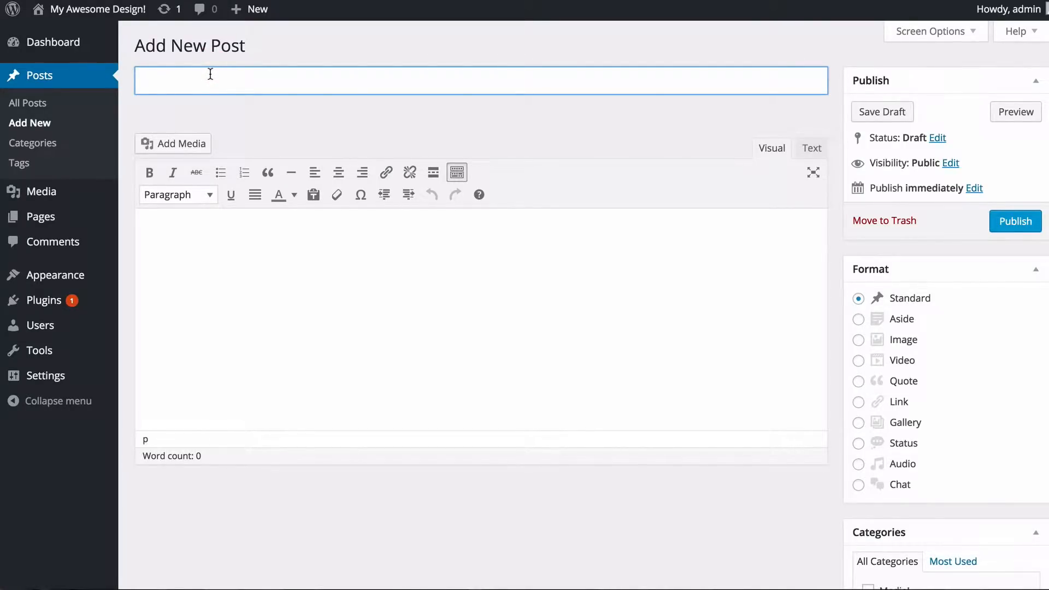
pyautogui.write('Showing off this')
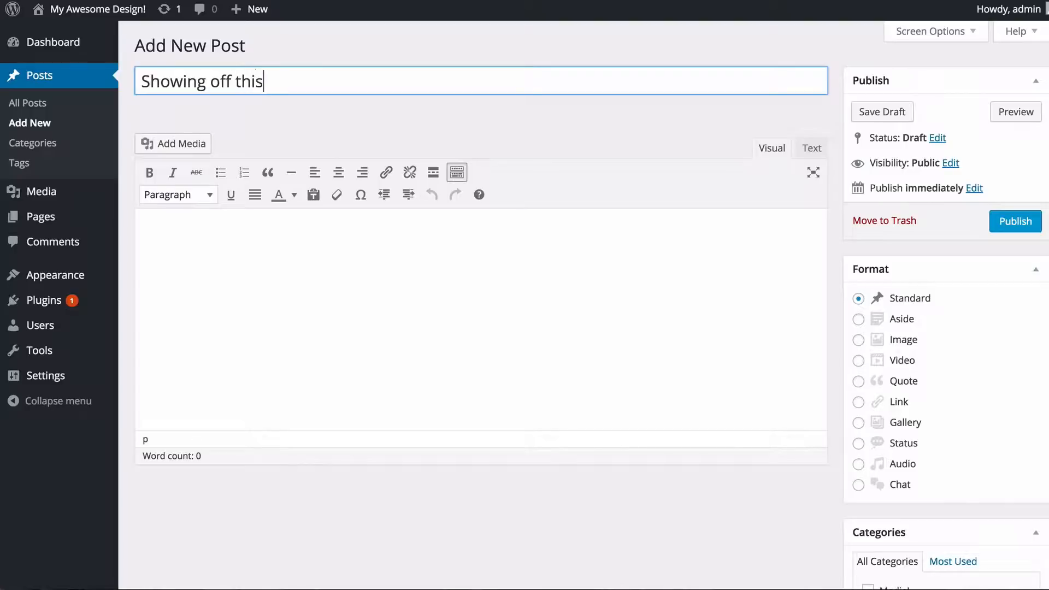
pyautogui.write('latest vido')
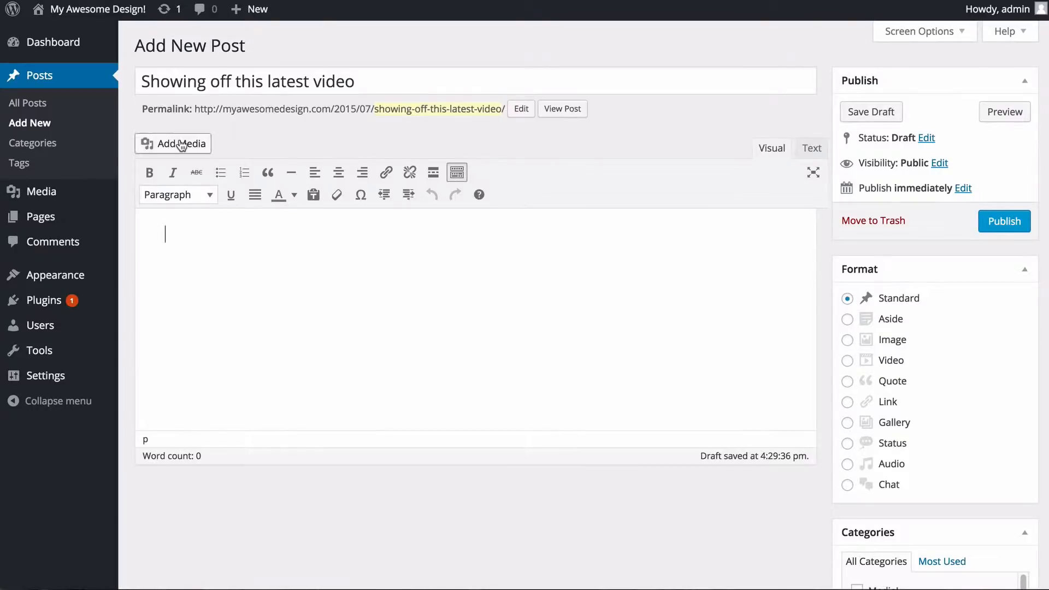
pyautogui.moveTo(182, 147)
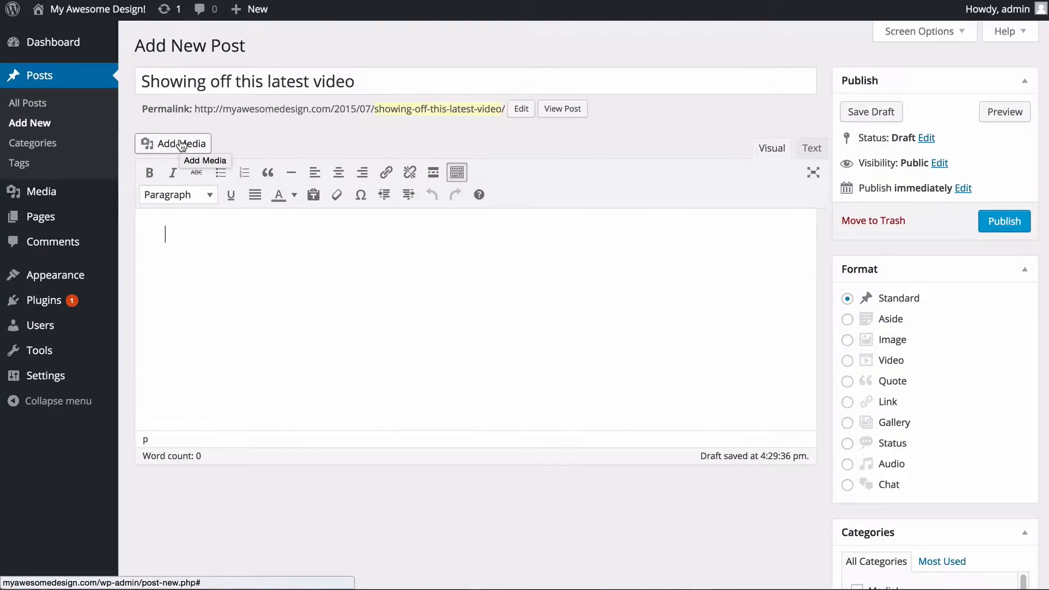
# Upload intro.mp4 from the computer through Add Media for insertion into the post
pyautogui.click(180, 144)
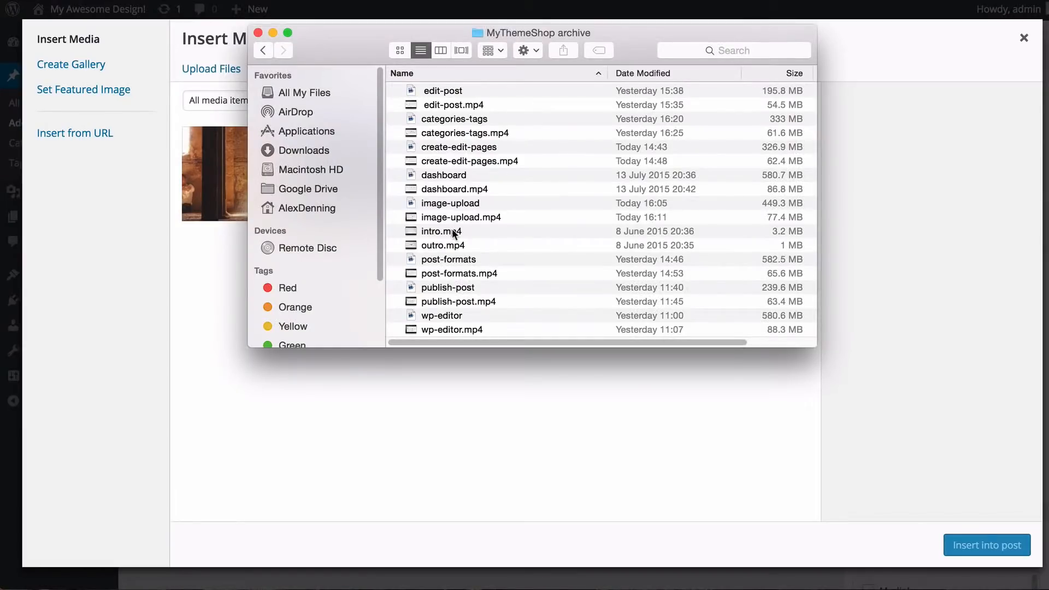
pyautogui.doubleClick(441, 231)
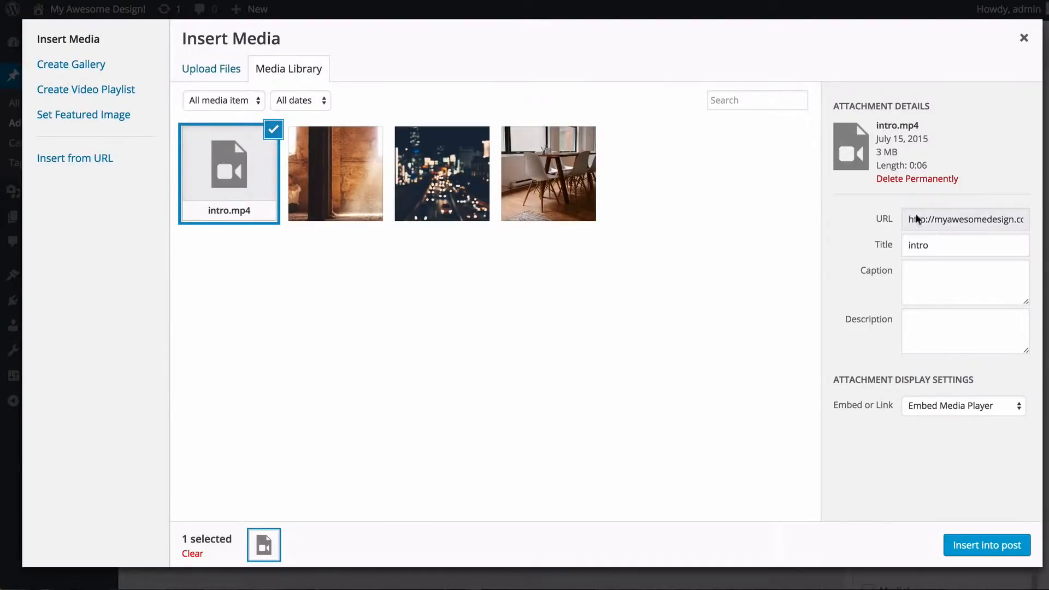
# Caption the video 'Video from MyThemeShop!' with a description about showing the introduction, embedding as media player
pyautogui.doubleClick(917, 245)
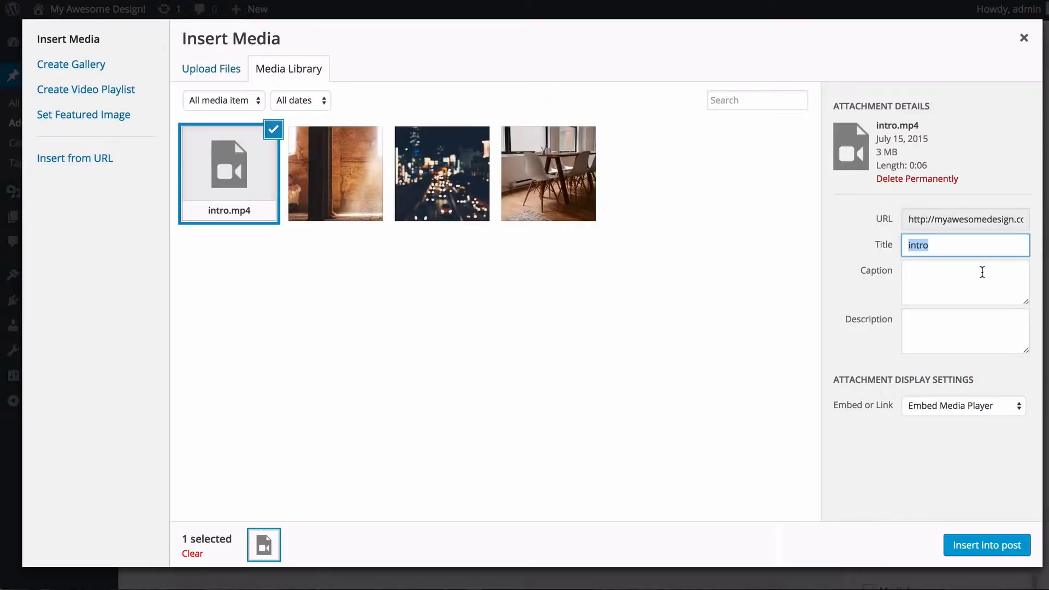
pyautogui.click(965, 282)
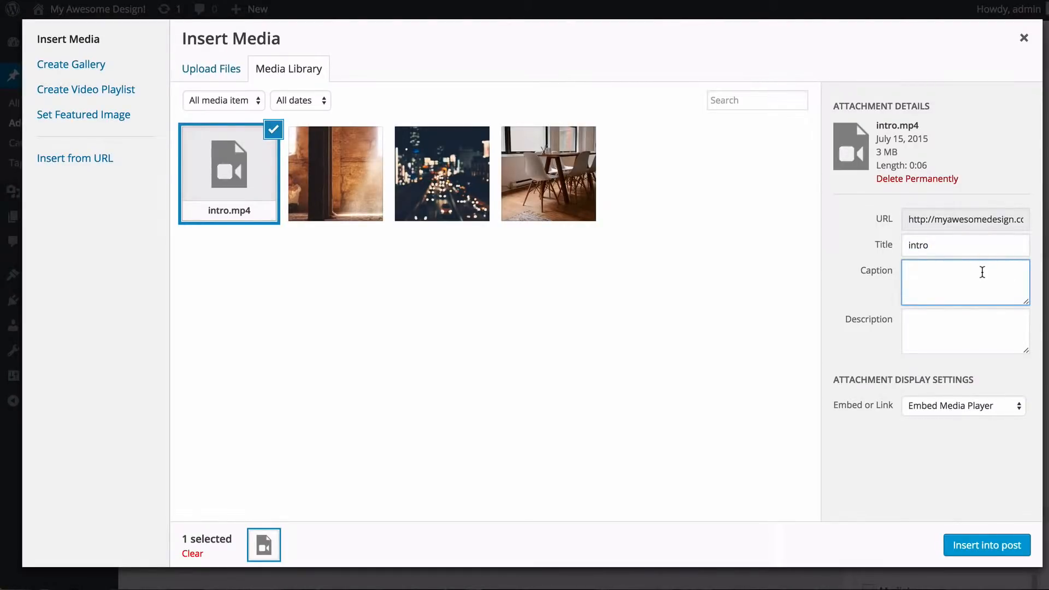
pyautogui.write('Video from MyThemeS')
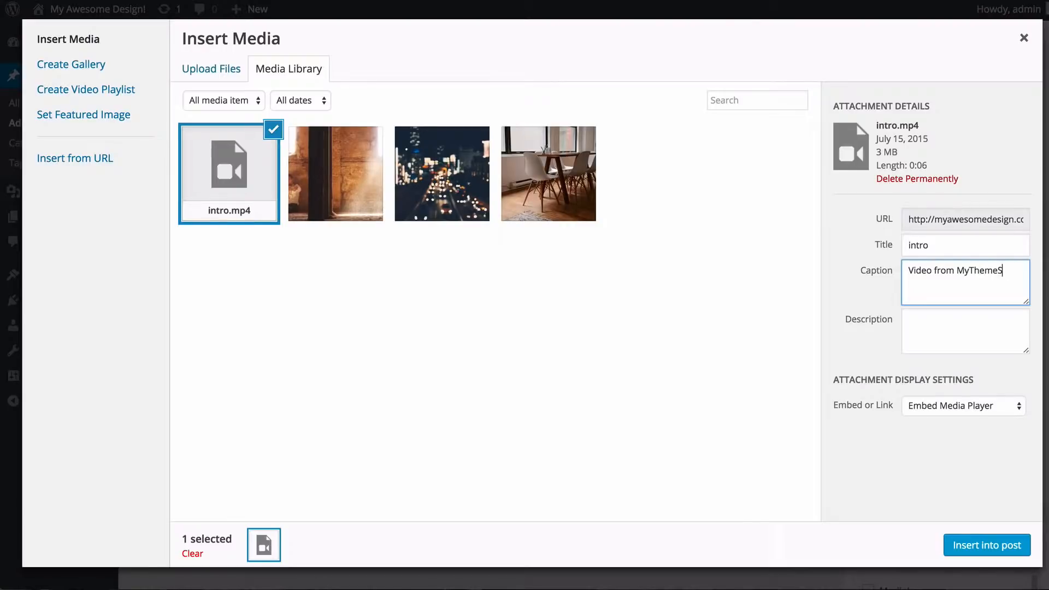
pyautogui.write('hop!')
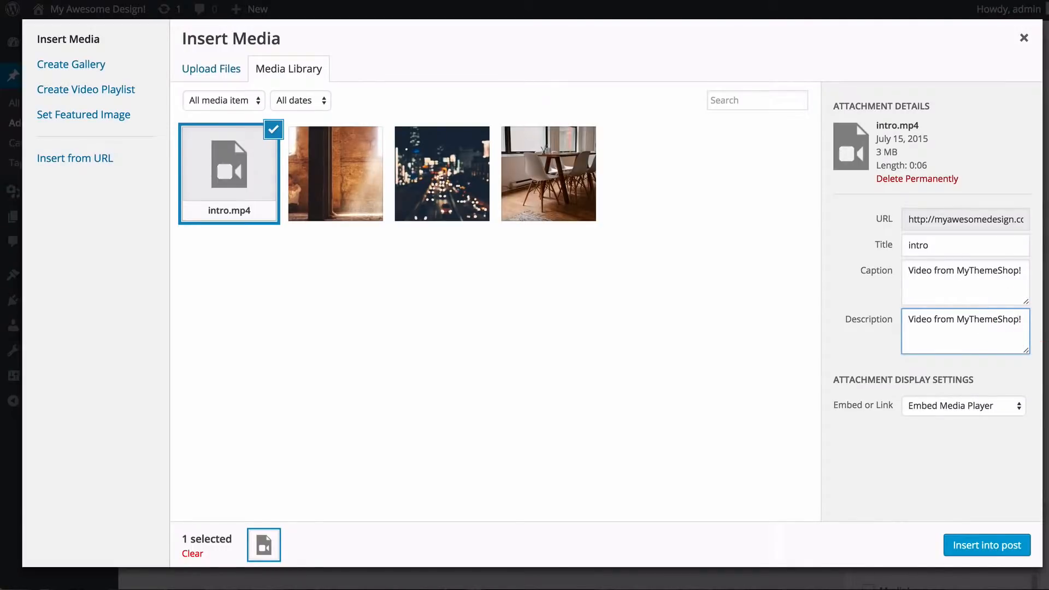
pyautogui.write('showing the')
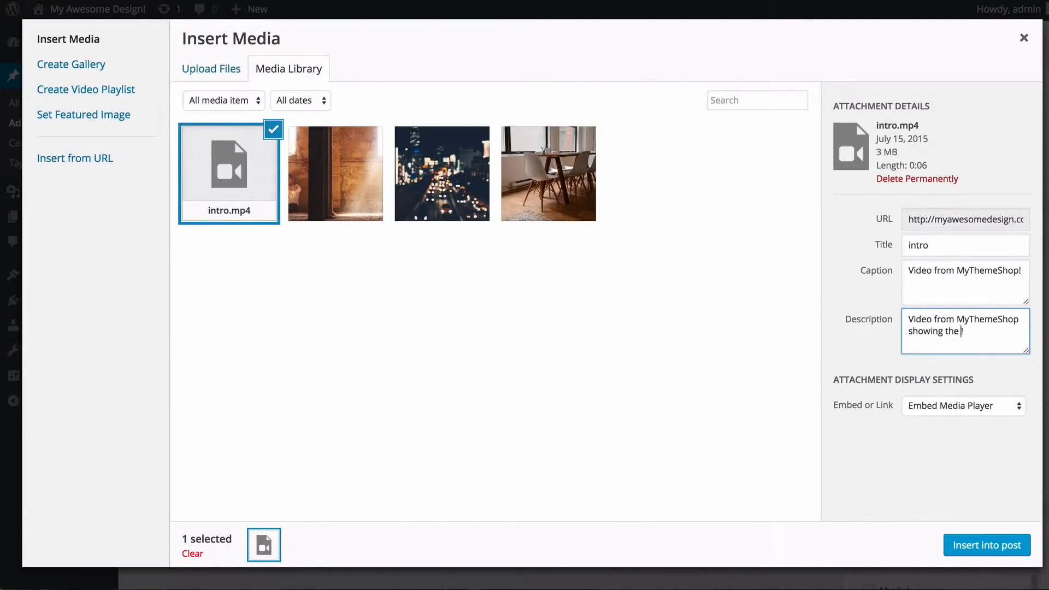
pyautogui.write('introduction!')
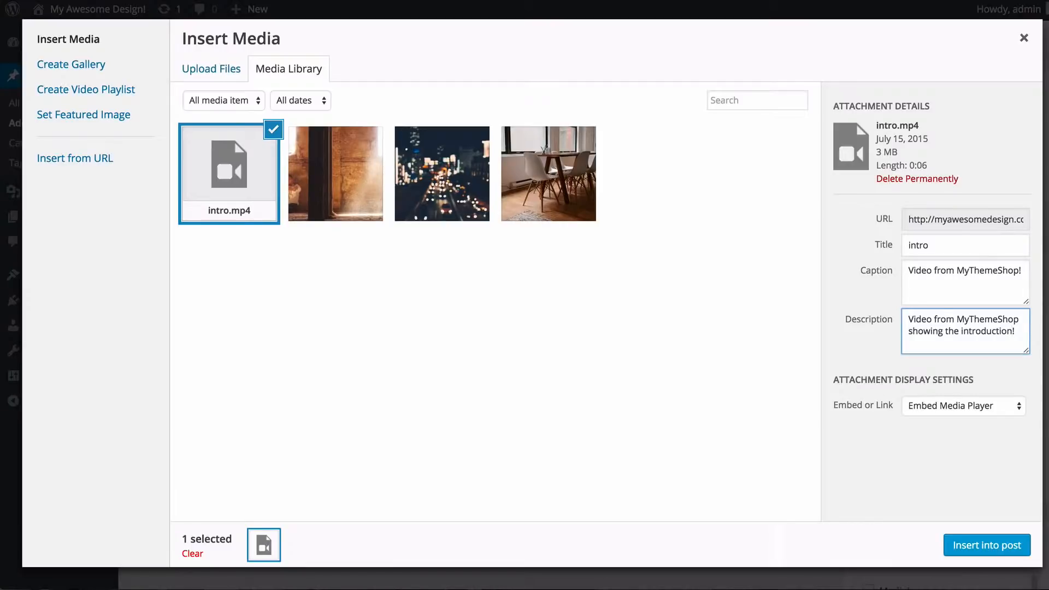
pyautogui.click(964, 405)
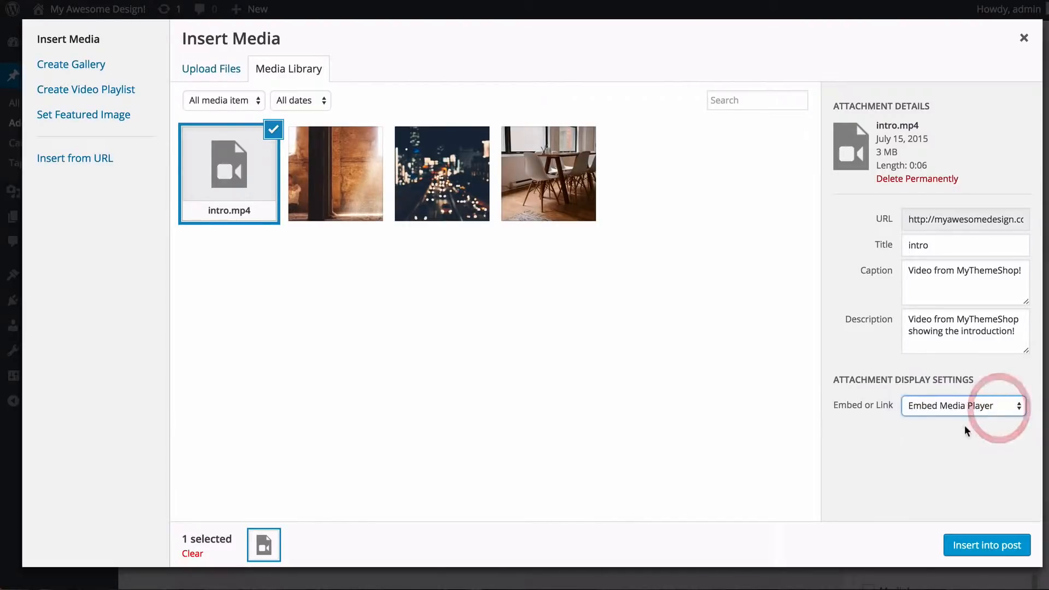
pyautogui.moveTo(979, 547)
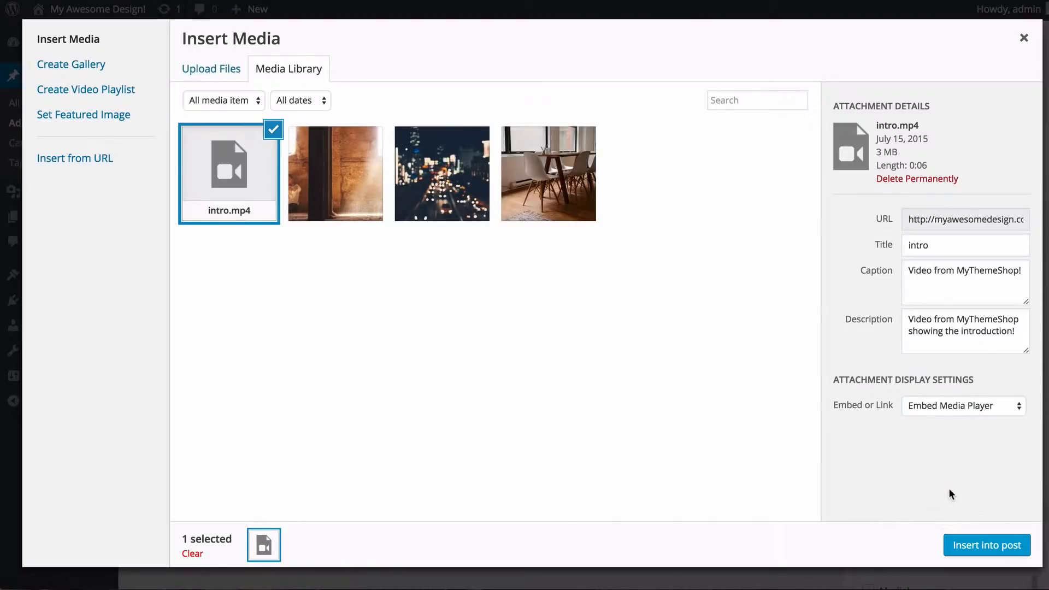
pyautogui.moveTo(976, 557)
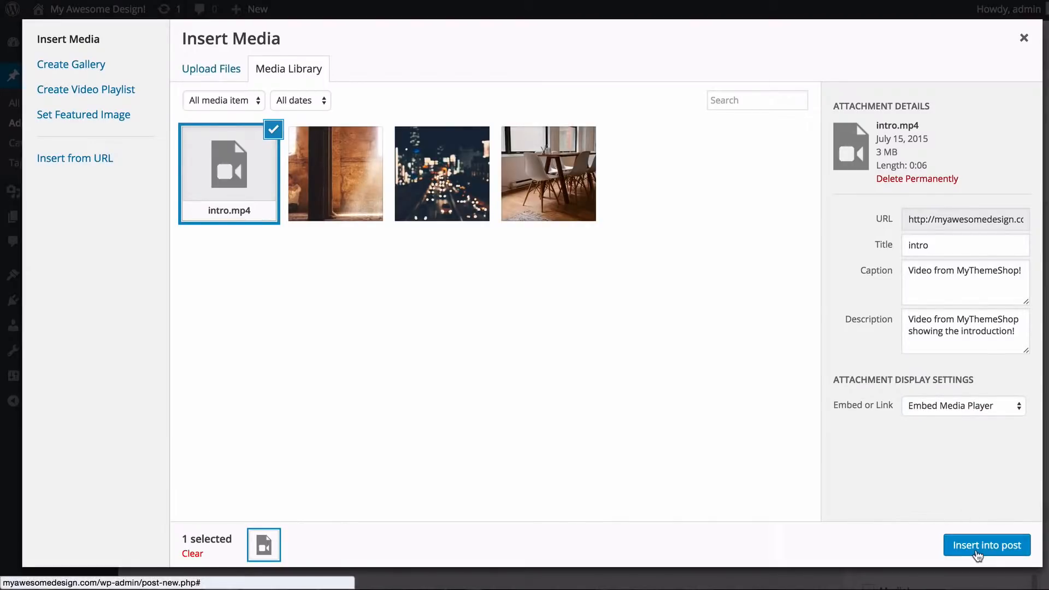
# Insert the intro video into the post, set its format to Video and publish it
pyautogui.click(986, 544)
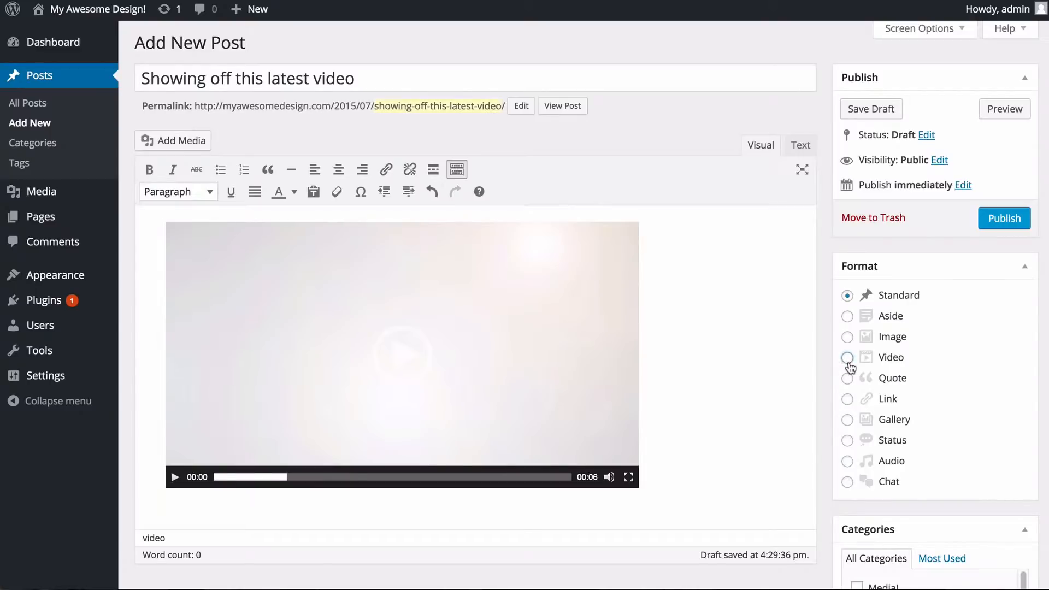
pyautogui.click(846, 358)
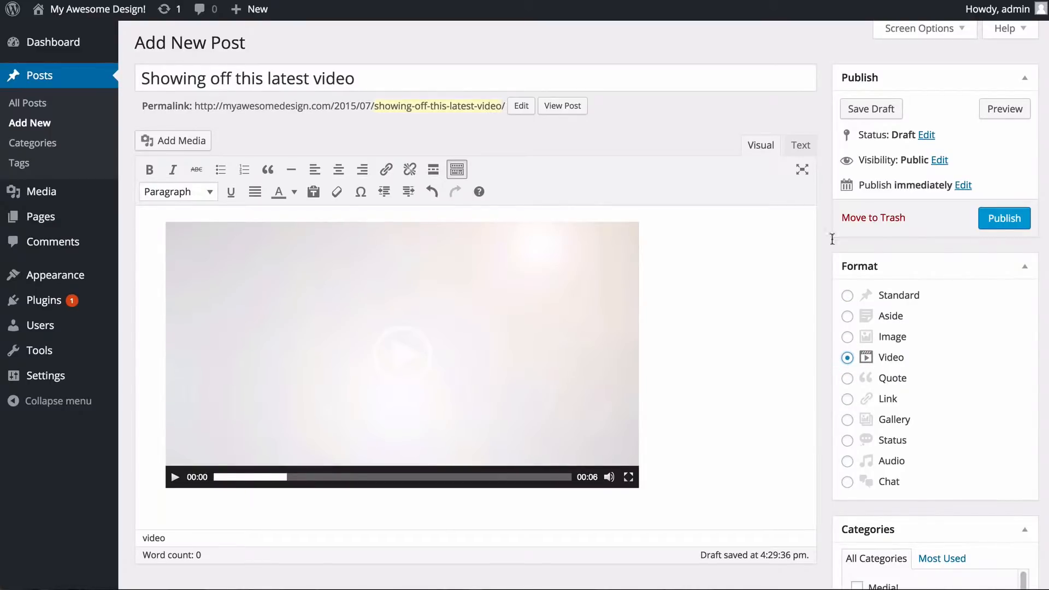
pyautogui.click(1004, 218)
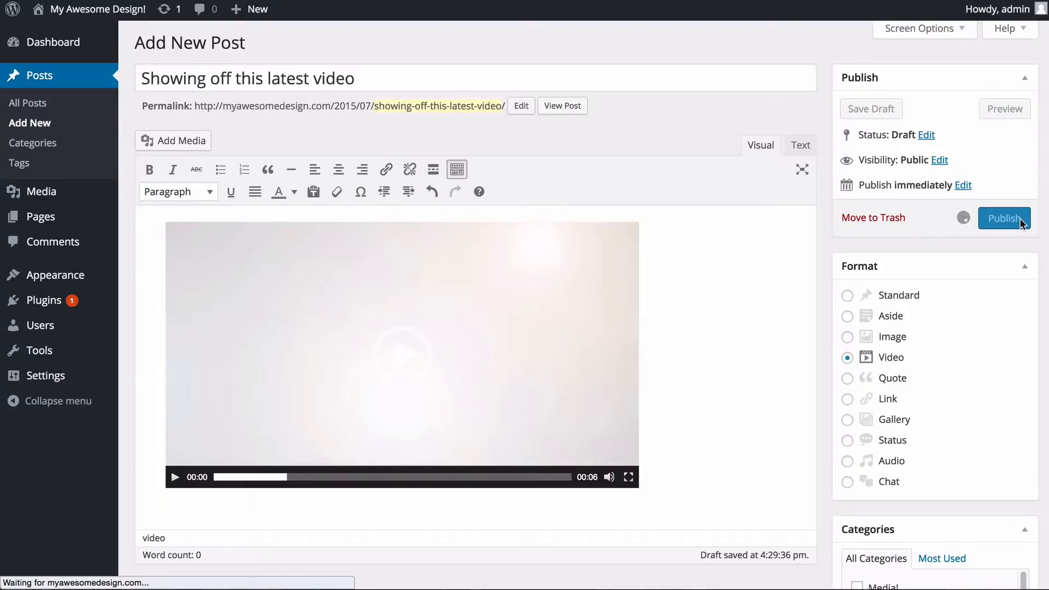
# Confirm the post is published and play the embedded intro video in the editor
pyautogui.click(1004, 218)
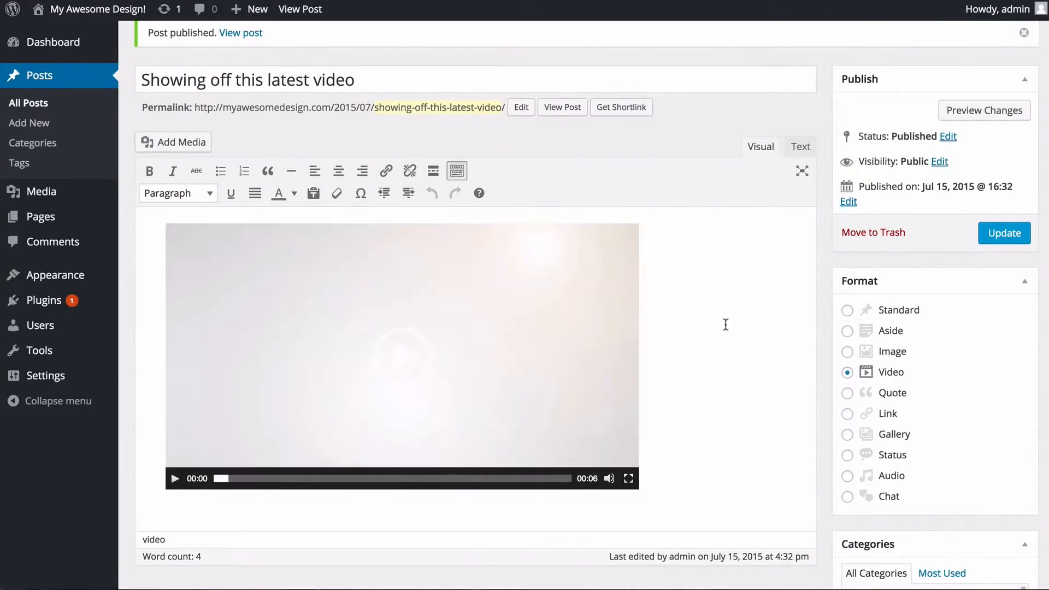
pyautogui.click(407, 354)
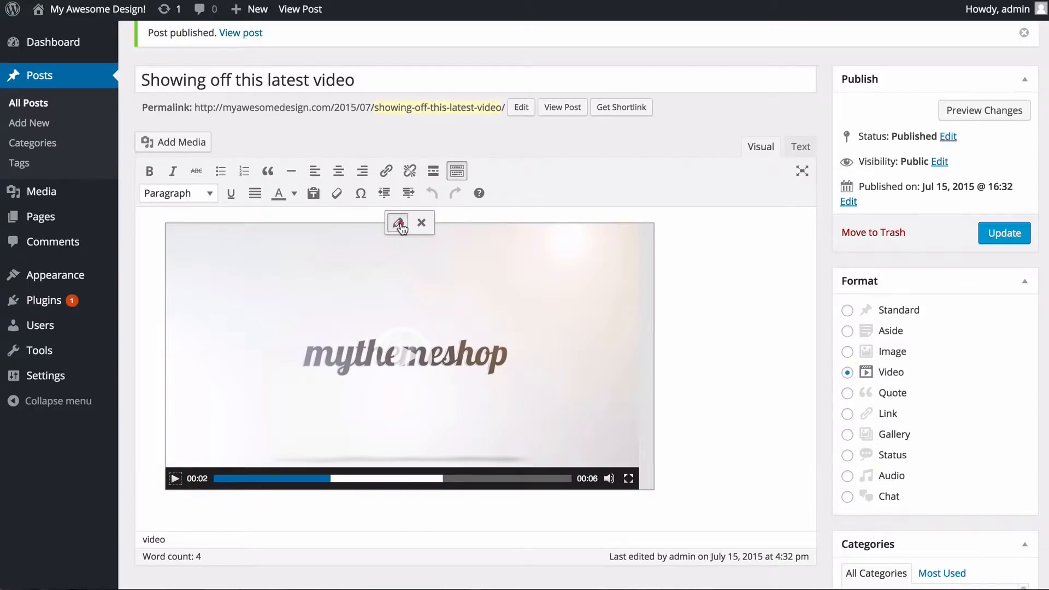
# In Video Details enable Autoplay, untick Loop and apply the settings
pyautogui.click(397, 222)
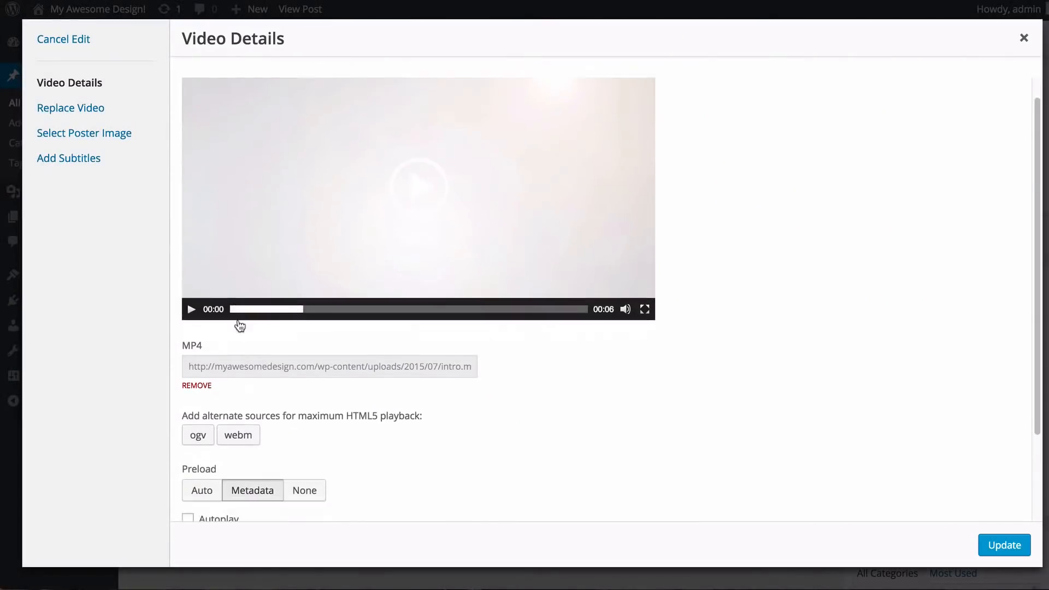
pyautogui.scroll(-3)
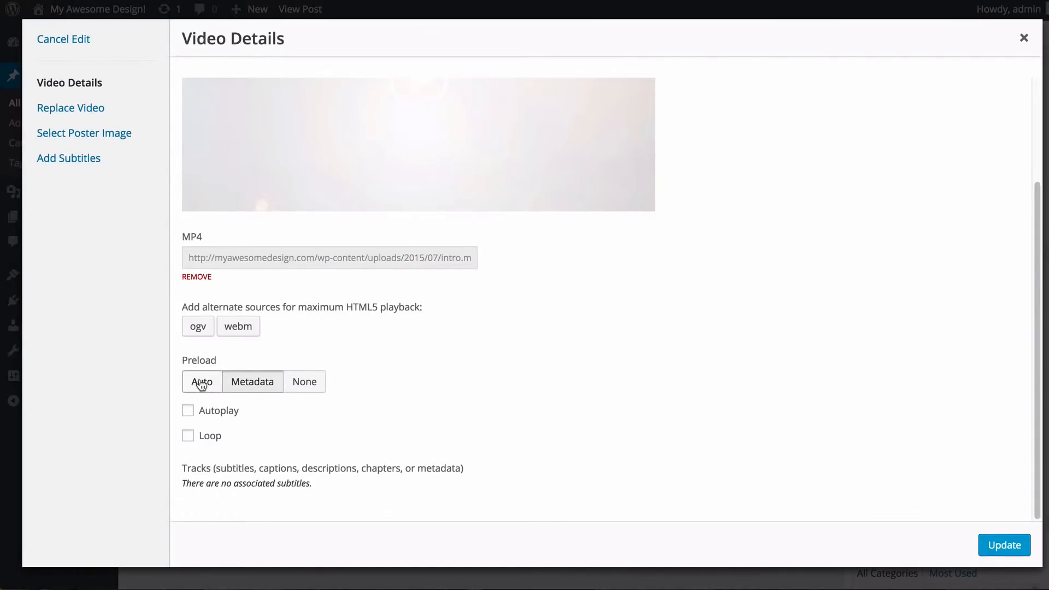
pyautogui.click(188, 410)
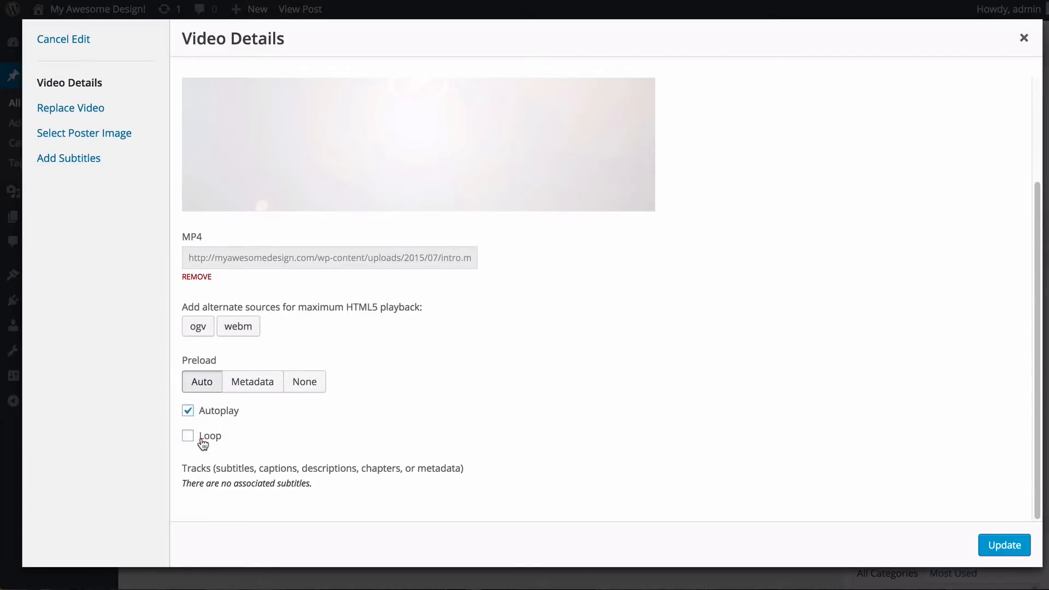
pyautogui.click(188, 435)
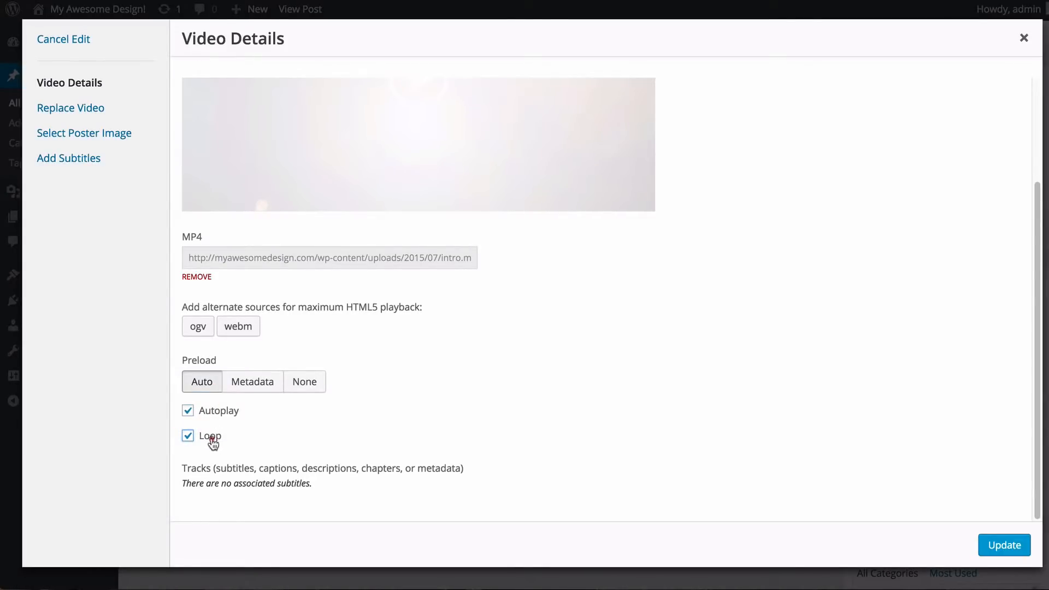
pyautogui.click(188, 435)
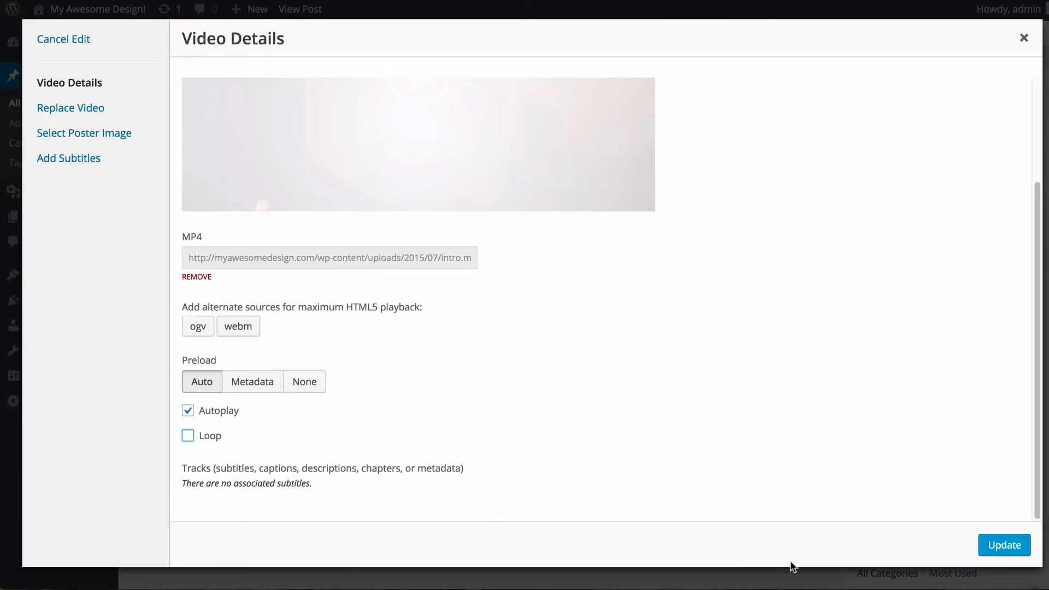
pyautogui.click(1004, 545)
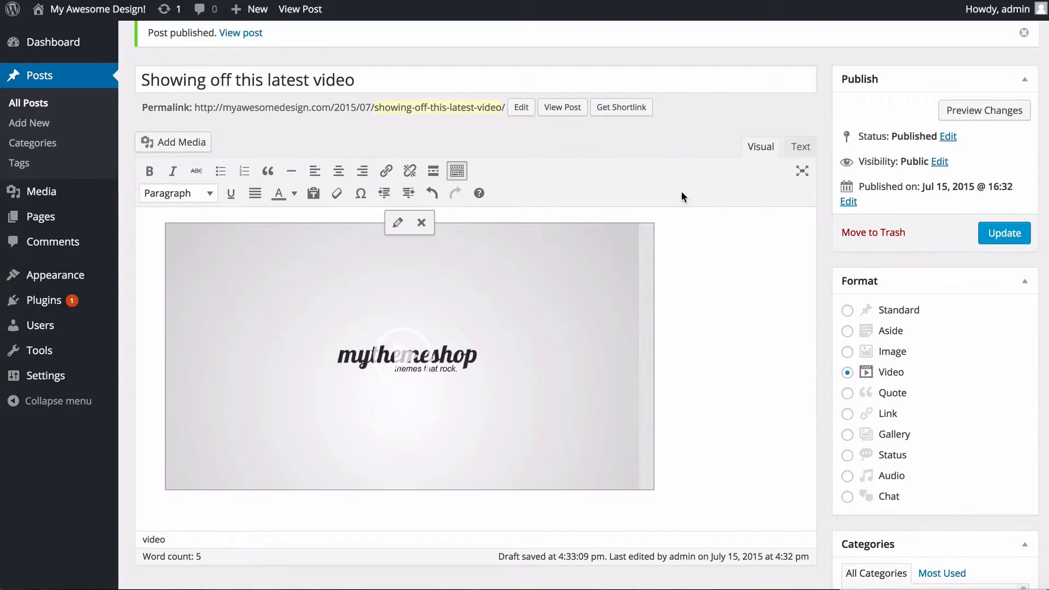
pyautogui.moveTo(988, 252)
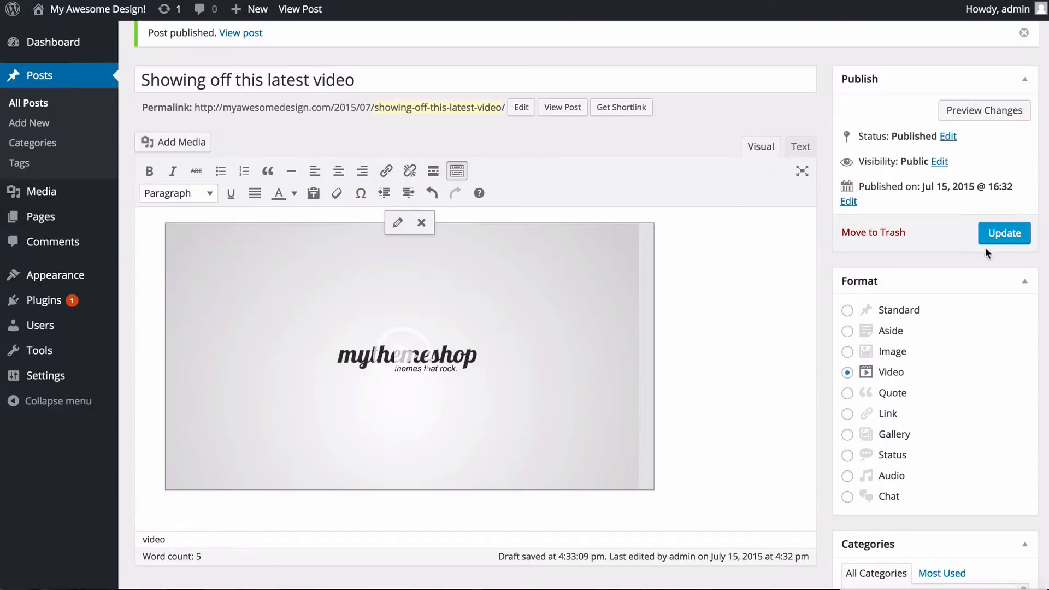
# Update the post and view it on the live site with the video autoplaying
pyautogui.click(1004, 233)
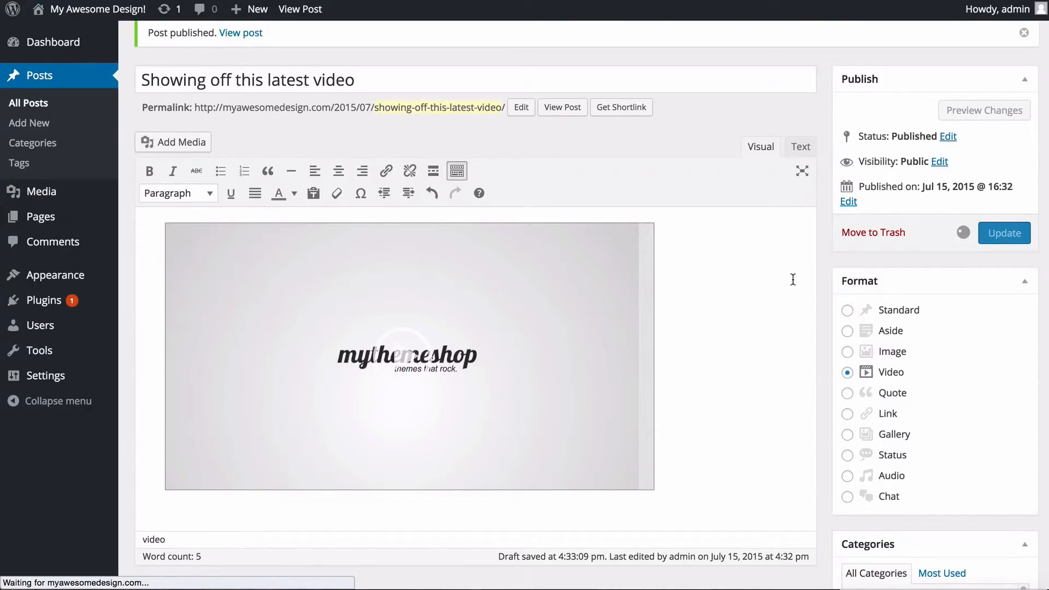
pyautogui.click(1005, 233)
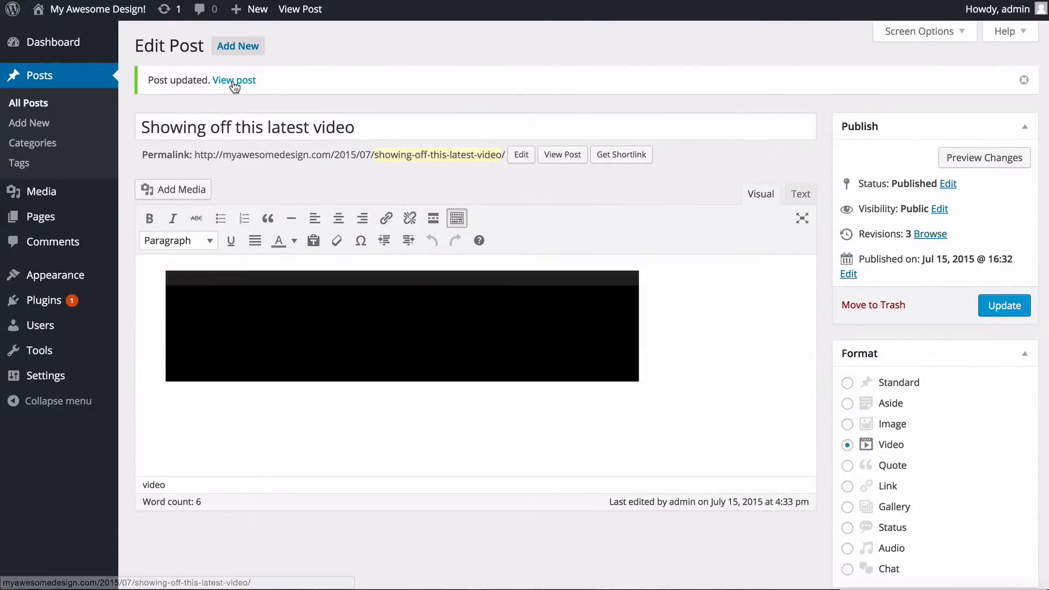
pyautogui.click(234, 80)
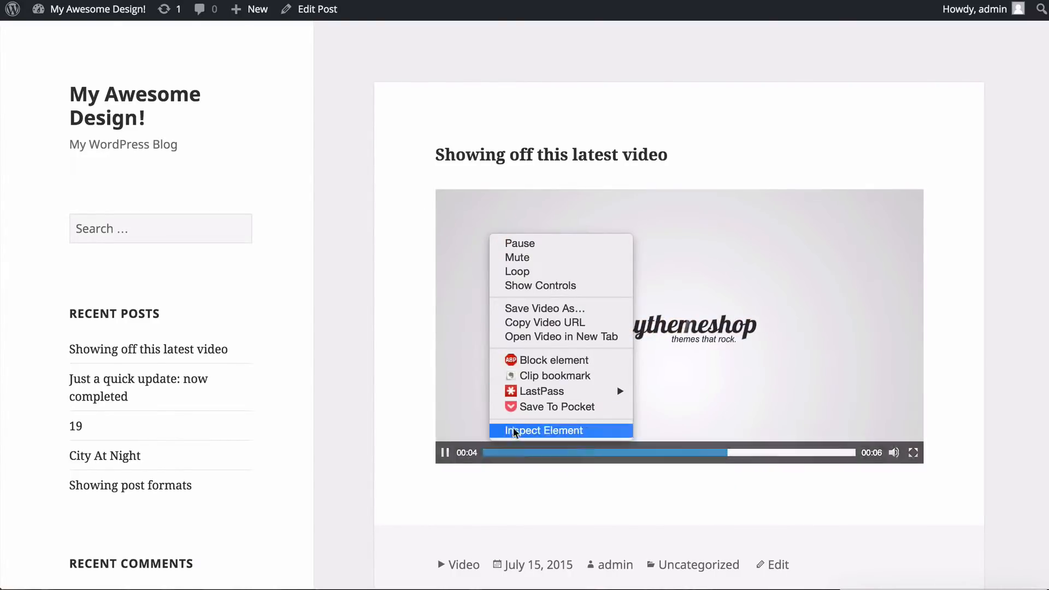
pyautogui.click(470, 297)
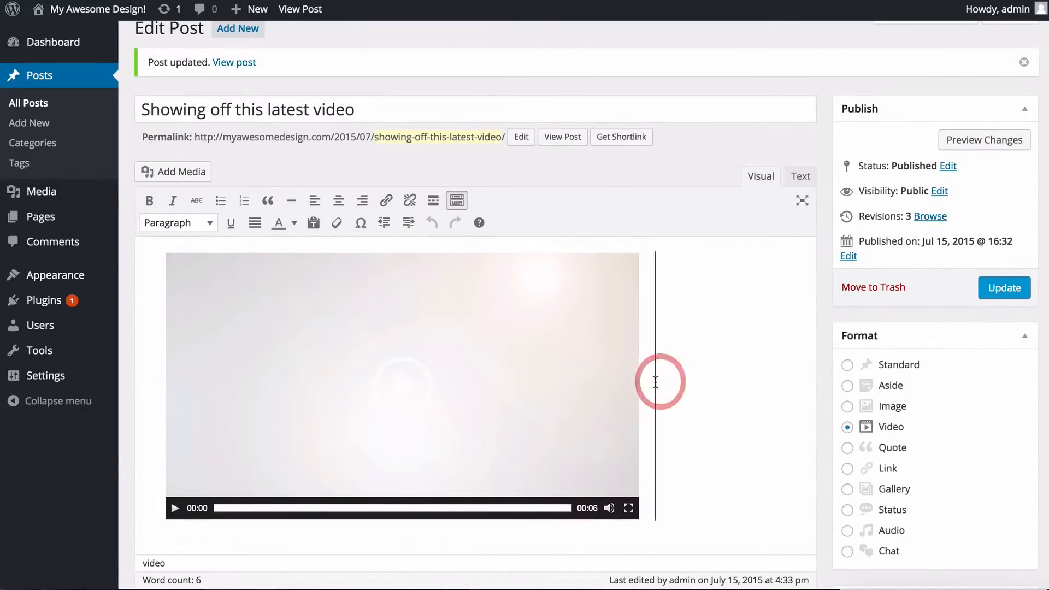
# Place the insertion point beside the video in the editor before switching to YouTube
pyautogui.click(404, 386)
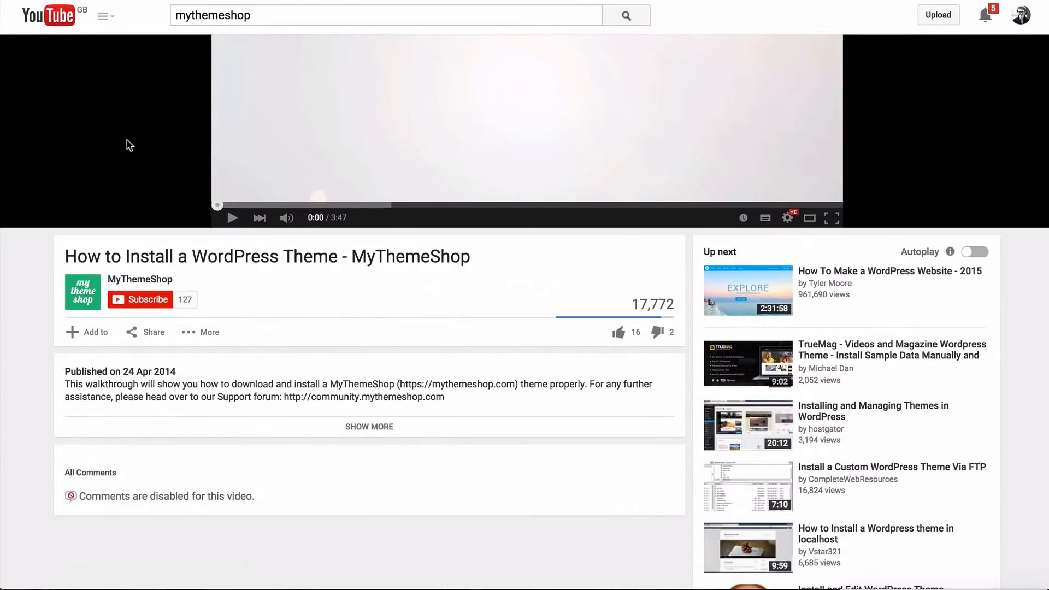
# Copy the theme-install video's youtu.be share link from YouTube's Share options
pyautogui.click(152, 332)
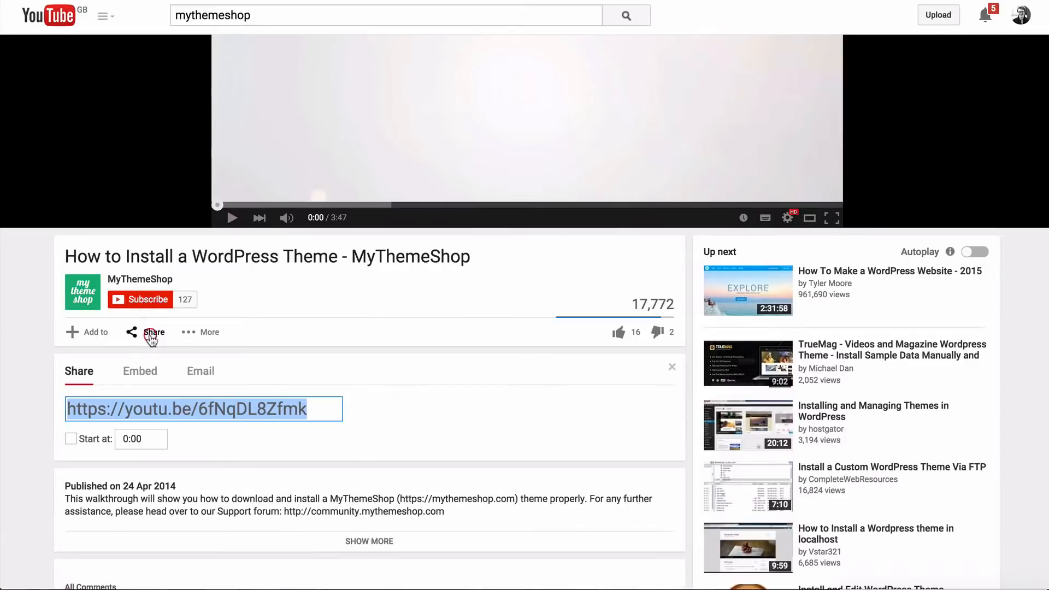
pyautogui.rightClick(186, 409)
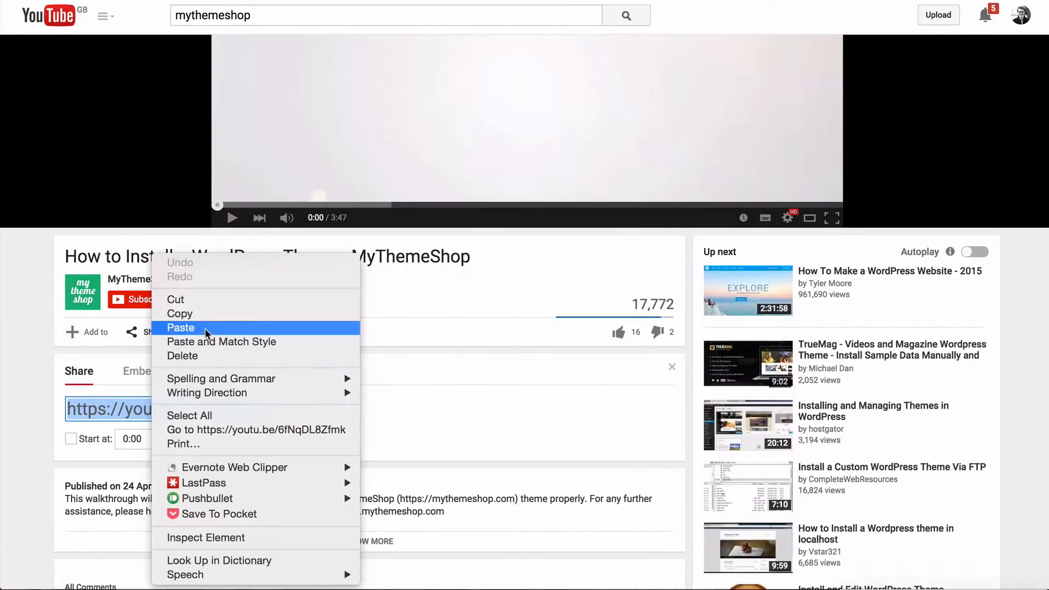
pyautogui.click(560, 65)
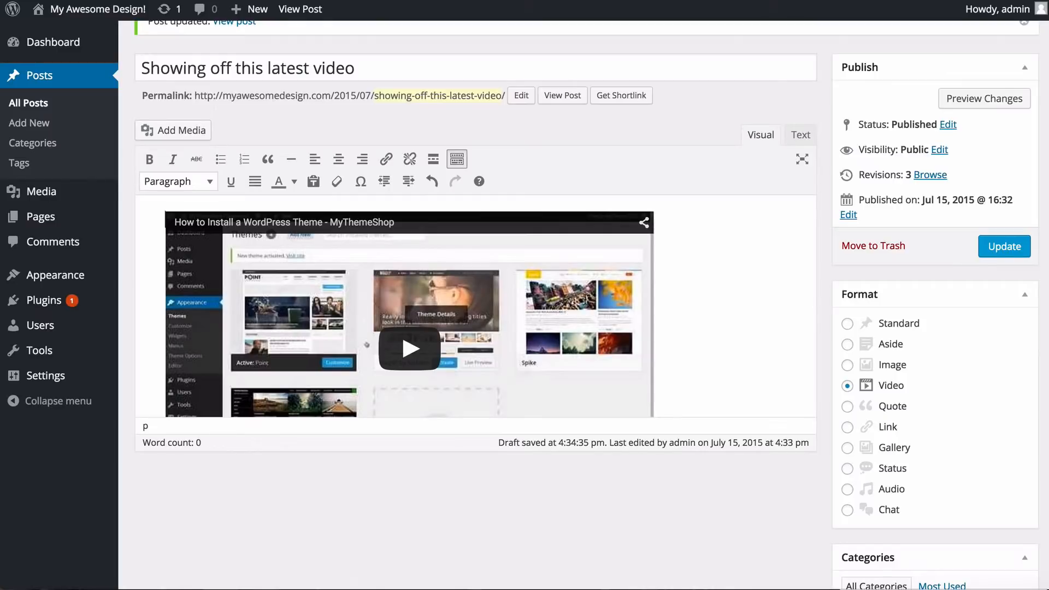
# Check the pasted YouTube link renders as an embedded player and update the post
pyautogui.scroll(-3)
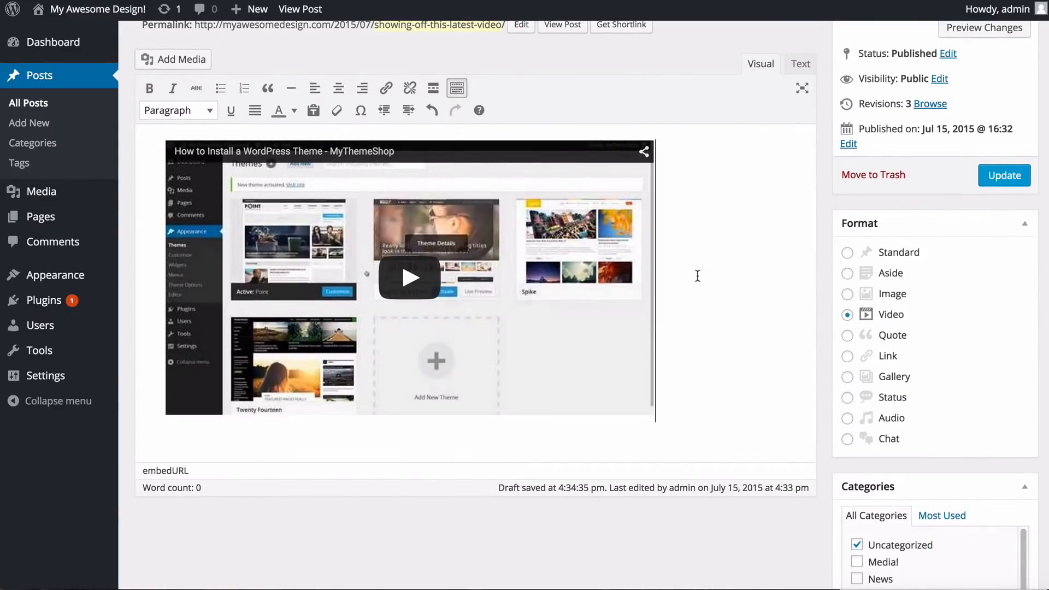
pyautogui.scroll(3)
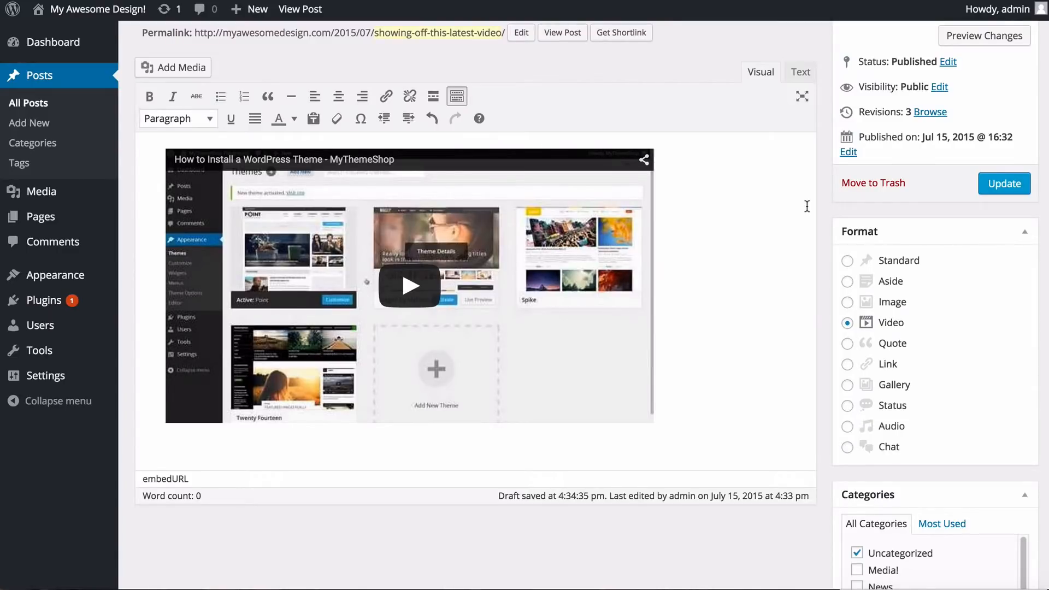
pyautogui.click(169, 464)
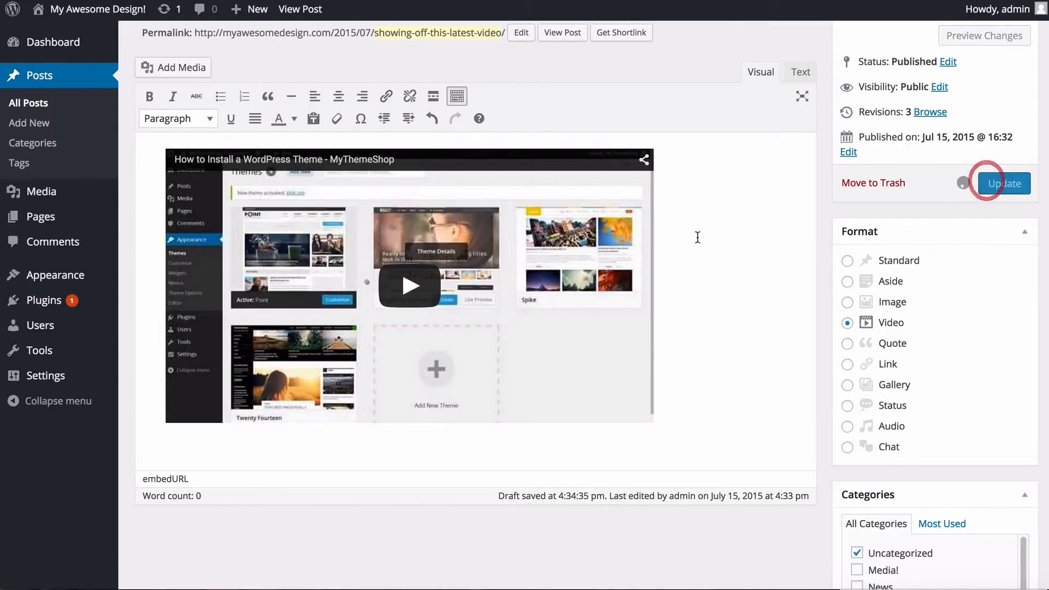
pyautogui.click(1005, 183)
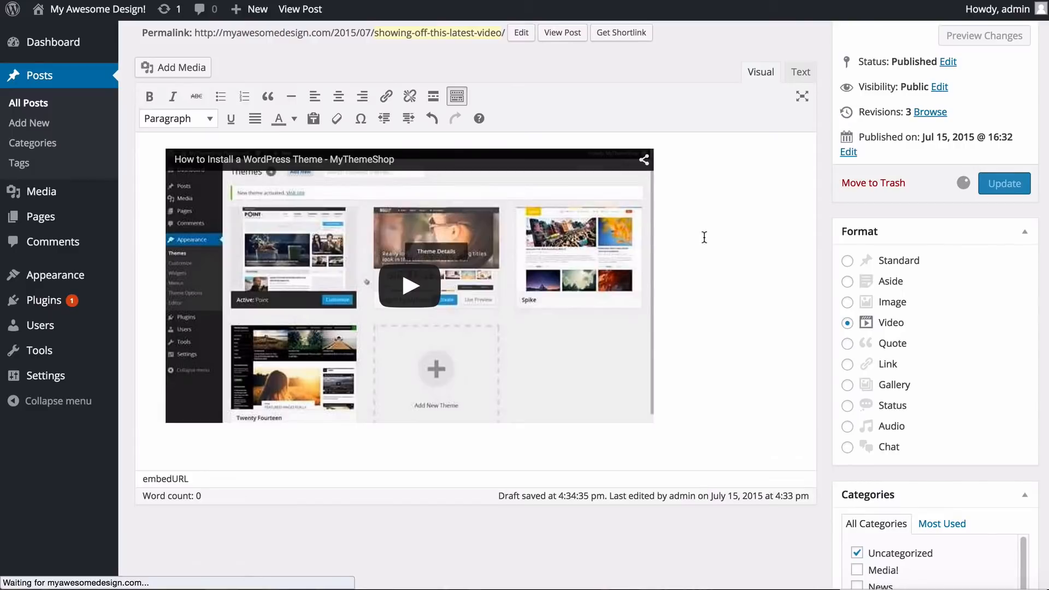
pyautogui.click(1004, 184)
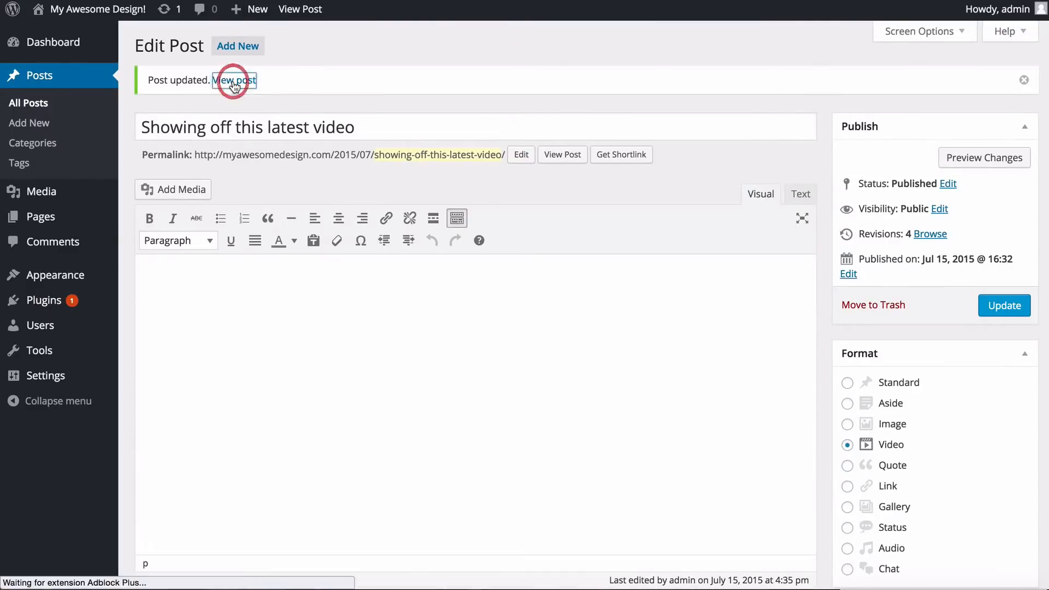
# View the live post, play and pause the embedded YouTube theme-install video, then return to the editor
pyautogui.click(234, 79)
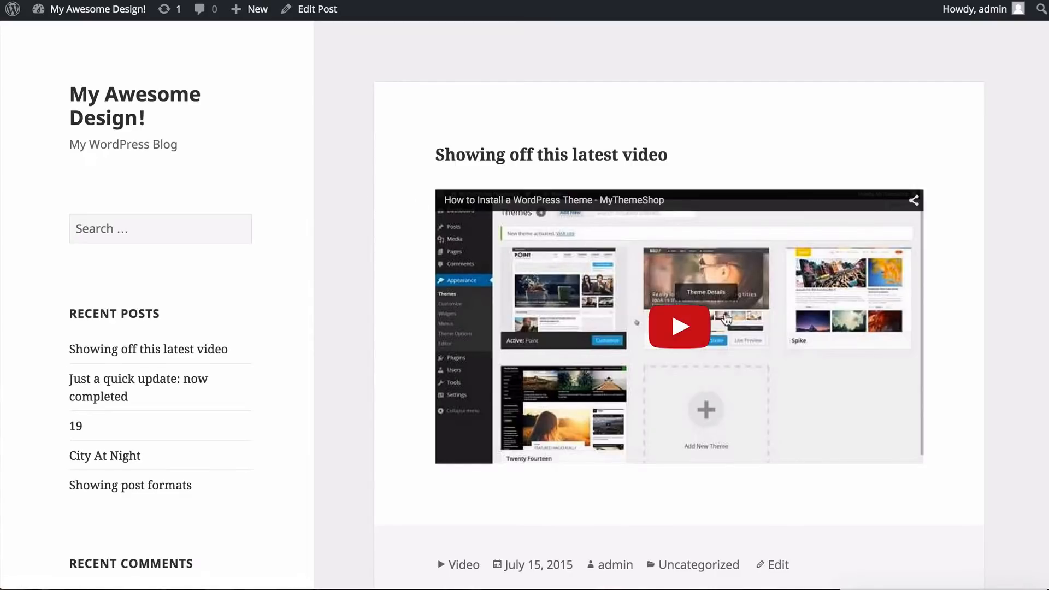
pyautogui.click(680, 327)
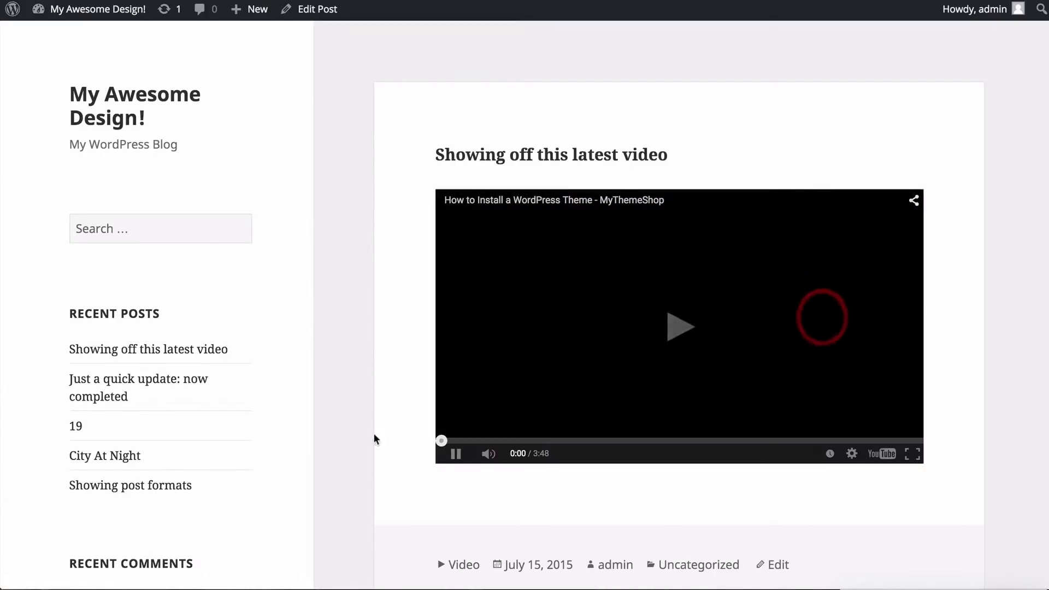
pyautogui.click(680, 326)
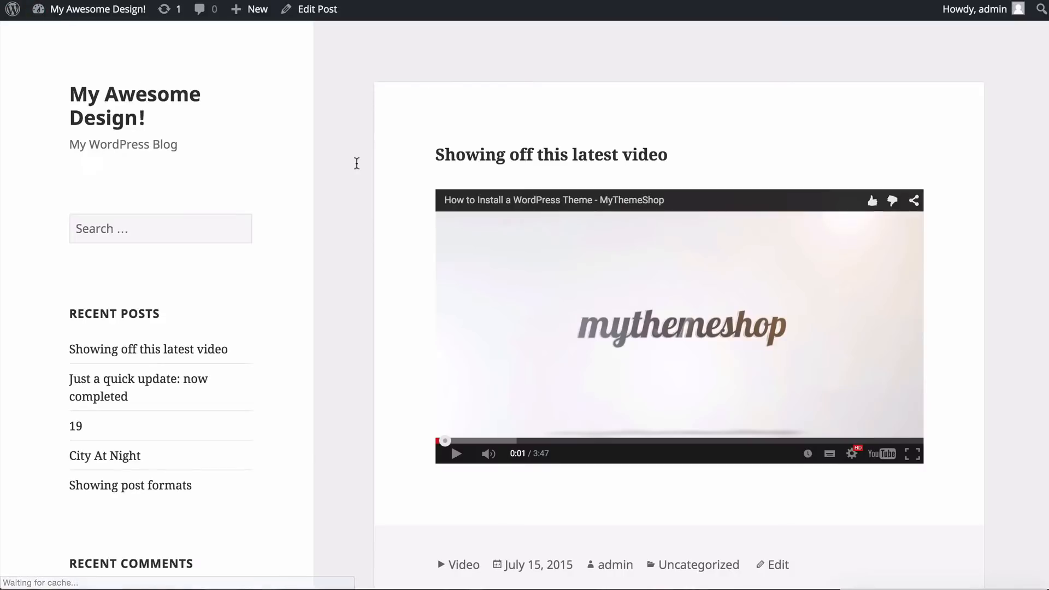
pyautogui.click(317, 9)
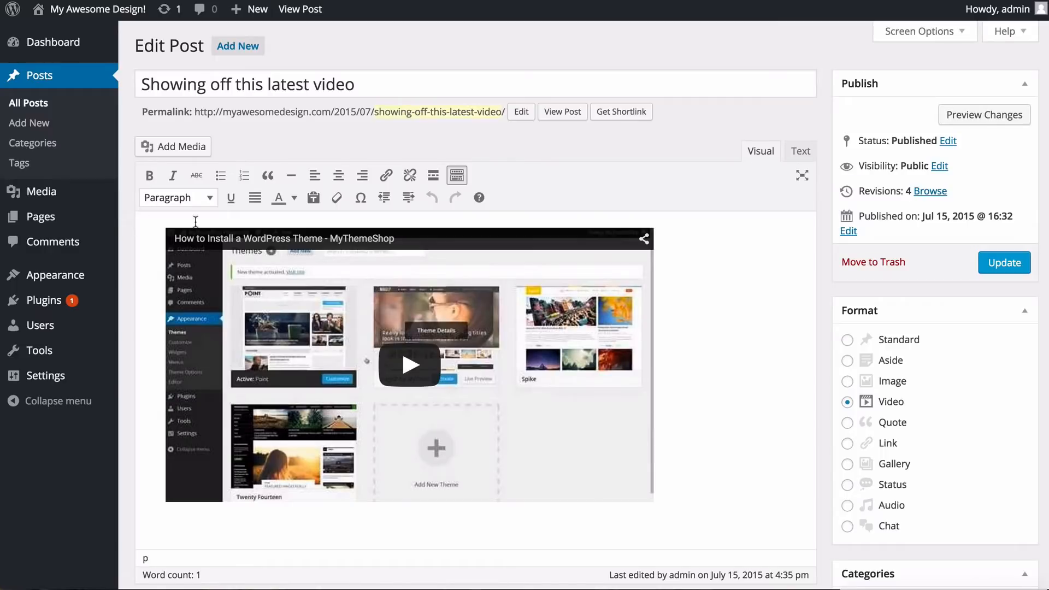
pyautogui.moveTo(312, 239)
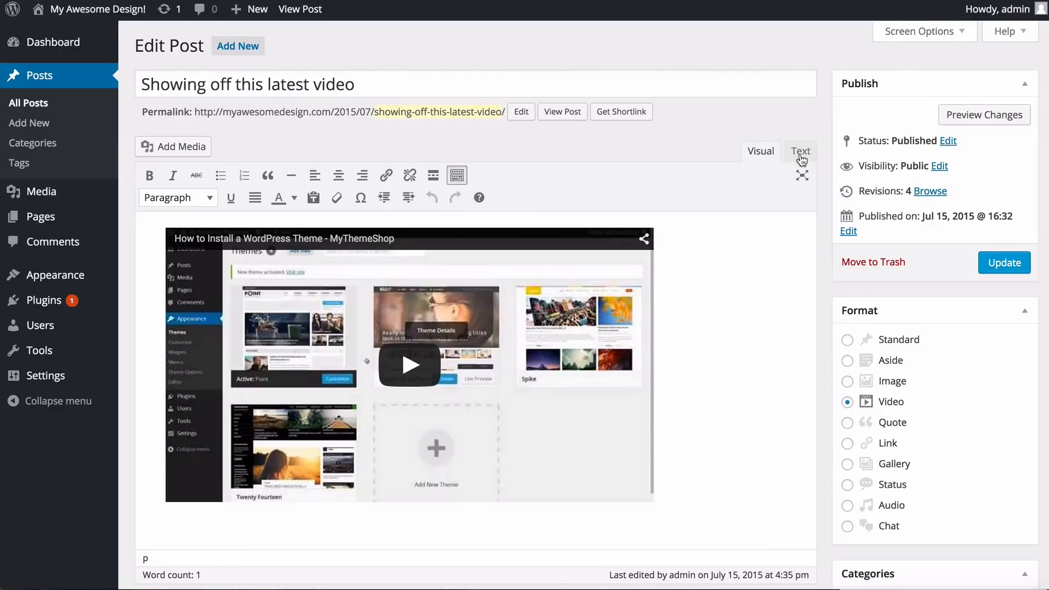
pyautogui.click(801, 151)
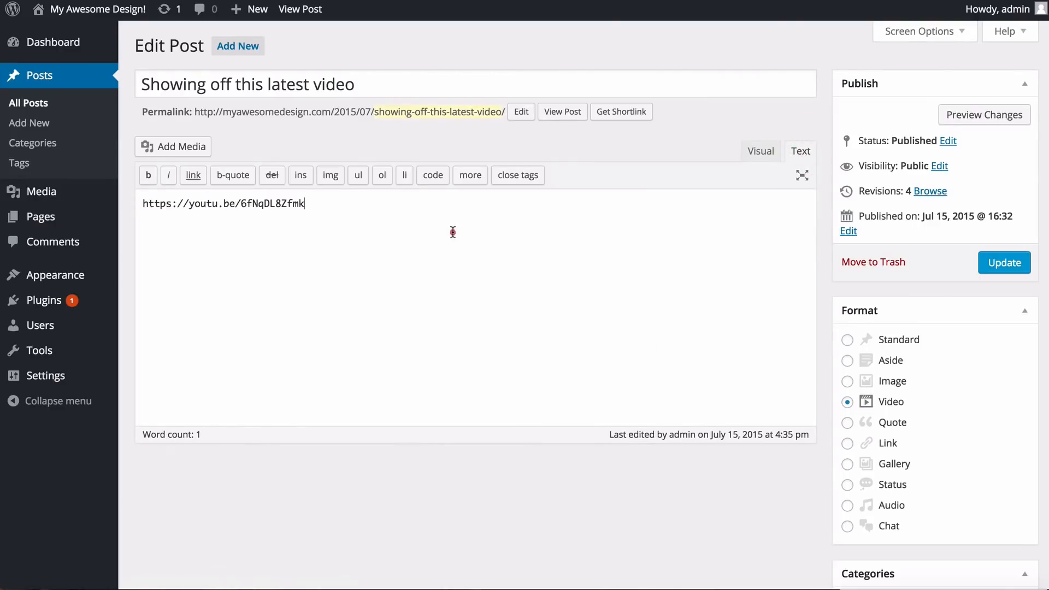
pyautogui.moveTo(716, 194)
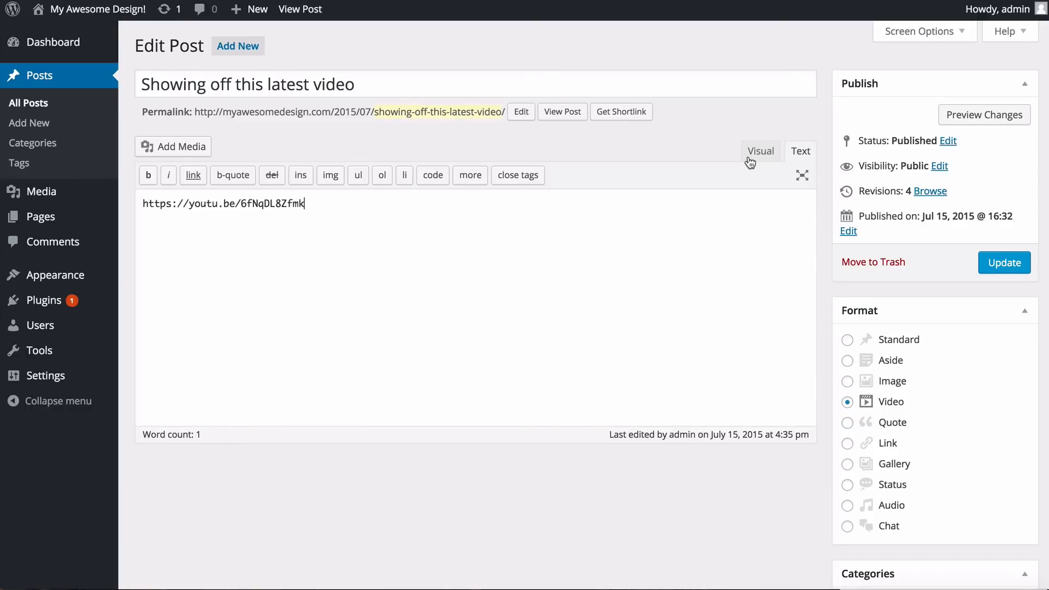
pyautogui.click(760, 151)
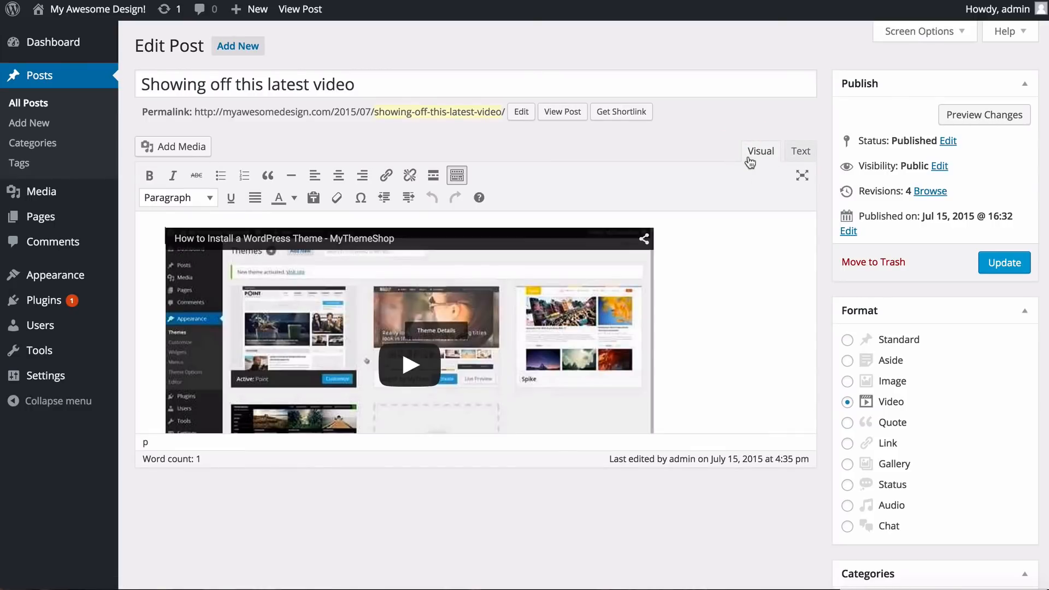
pyautogui.moveTo(739, 195)
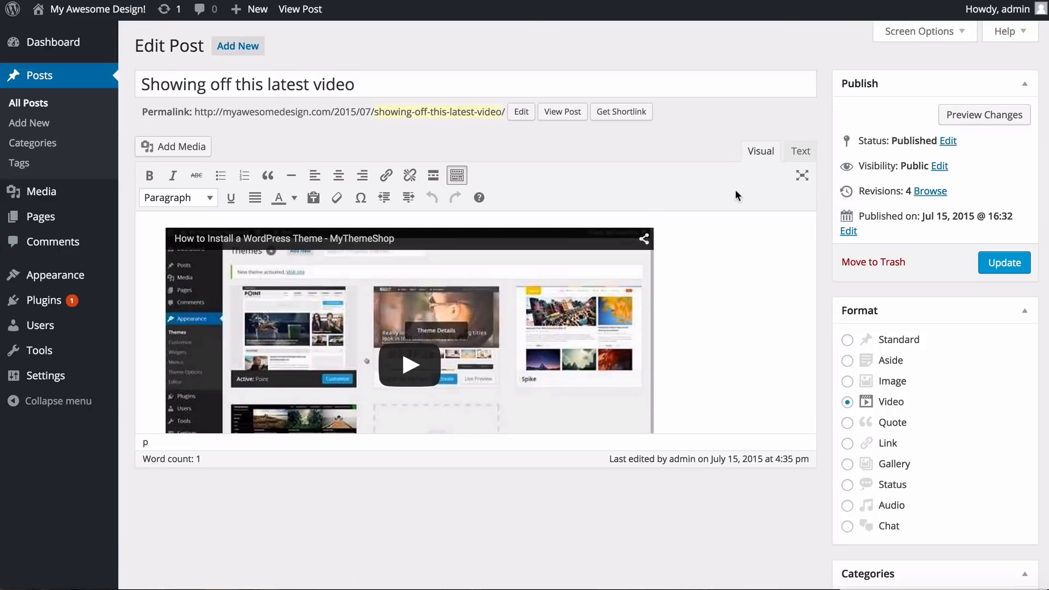